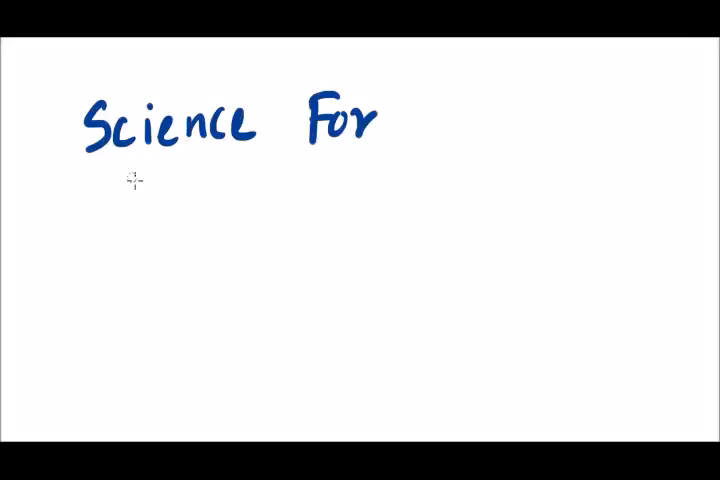
Handwrite 'Science For Healthy' in blue across the top of the page
{"action": "type", "text": "Healthy"}
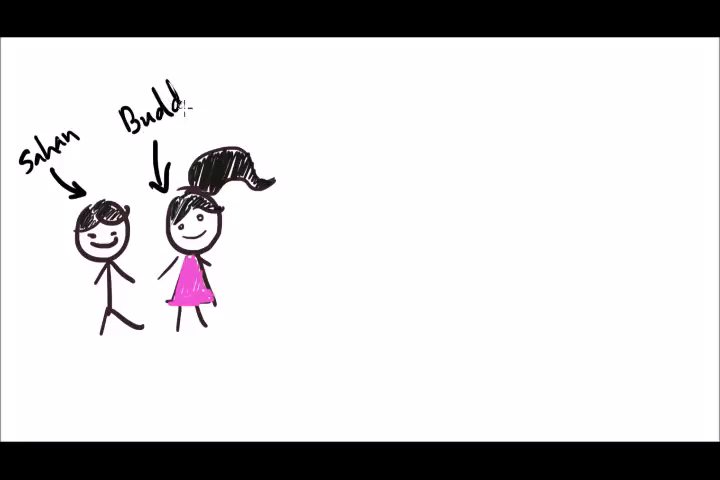
Write each name in black above the boy and girl, with arrows down to each figure
{"action": "type", "text": "hika"}
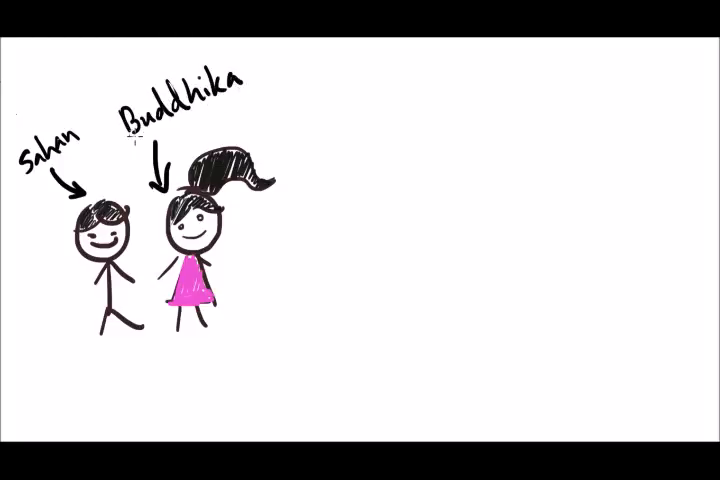
{"action": "left_click", "coordinate": [138, 263]}
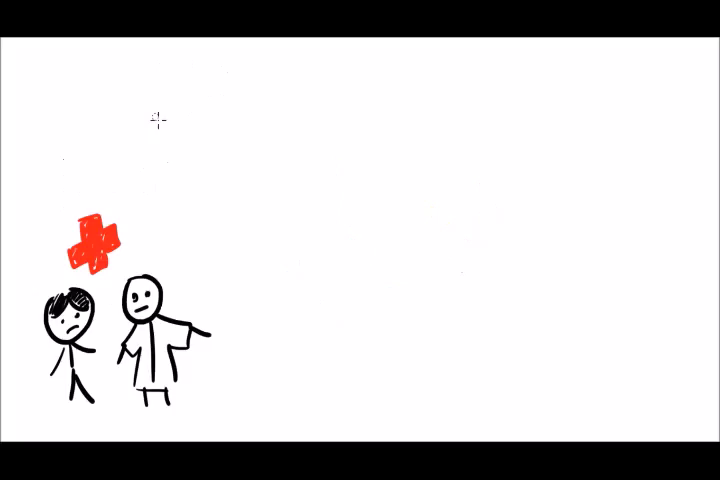
{"action": "mouse_move", "coordinate": [170, 85]}
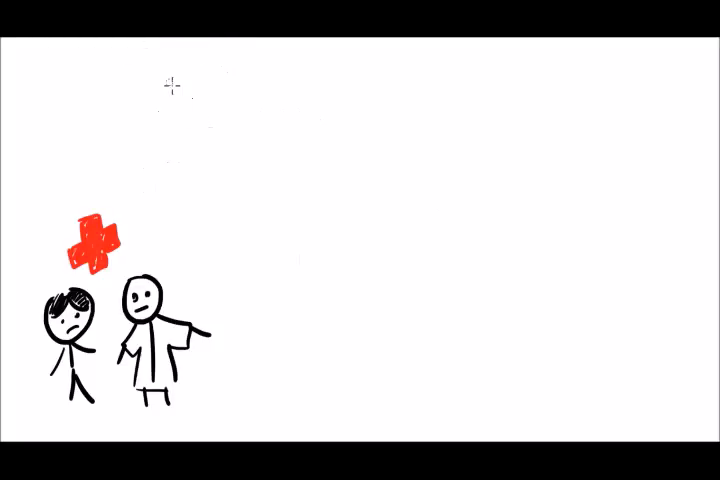
{"action": "mouse_move", "coordinate": [22, 74]}
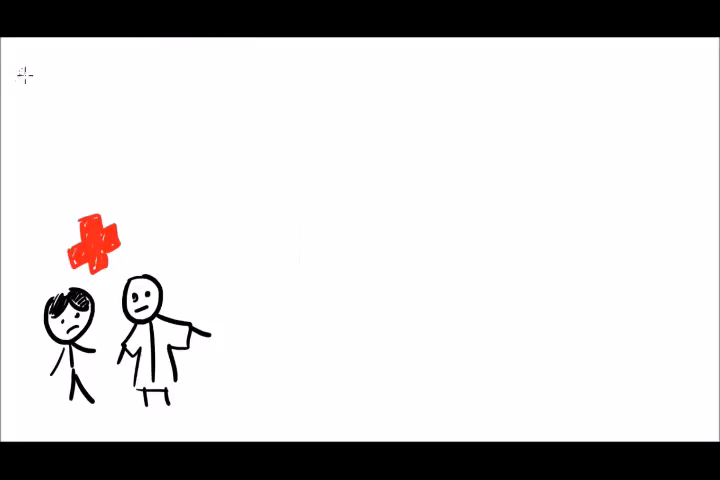
{"action": "mouse_move", "coordinate": [100, 192]}
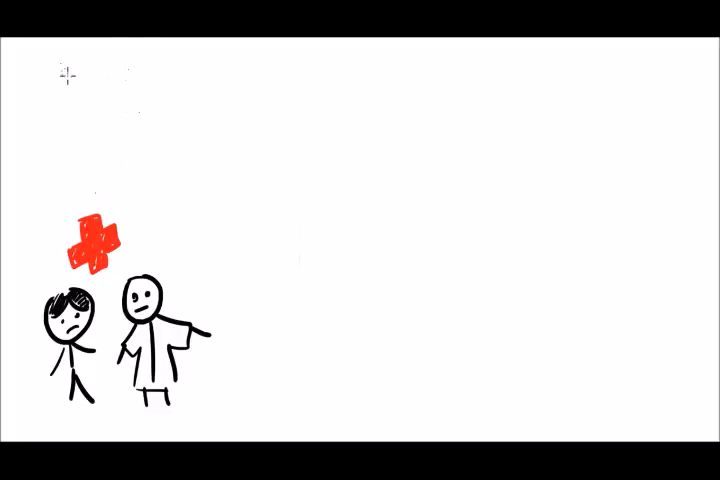
Sketch a frowning child beside a doctor in a coat, with a filled red cross above
{"action": "type", "text": "Eat Health"}
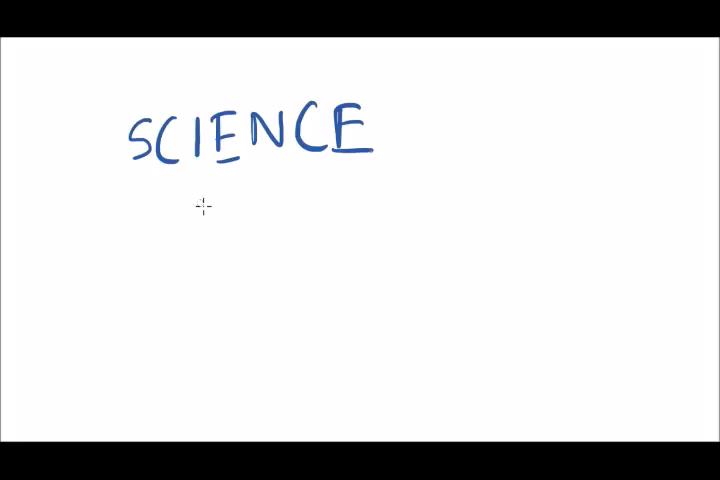
Add FOR in blue, HEALTHY in red and LIVING? in green, then add a blank page
{"action": "type", "text": "FOR"}
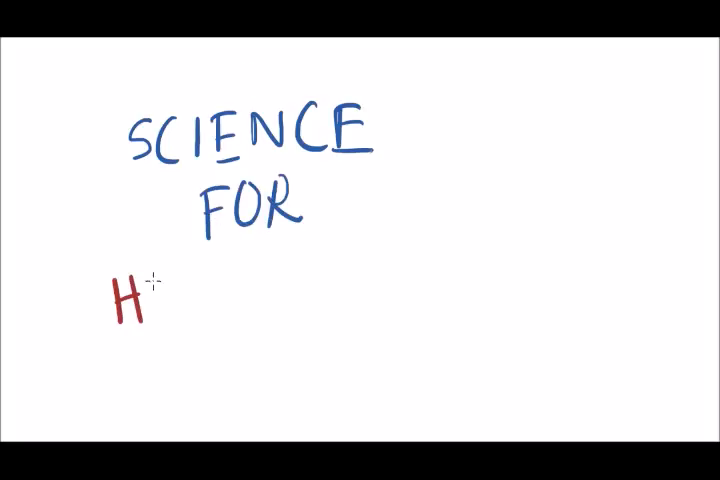
{"action": "type", "text": "EALTHY LIVING?"}
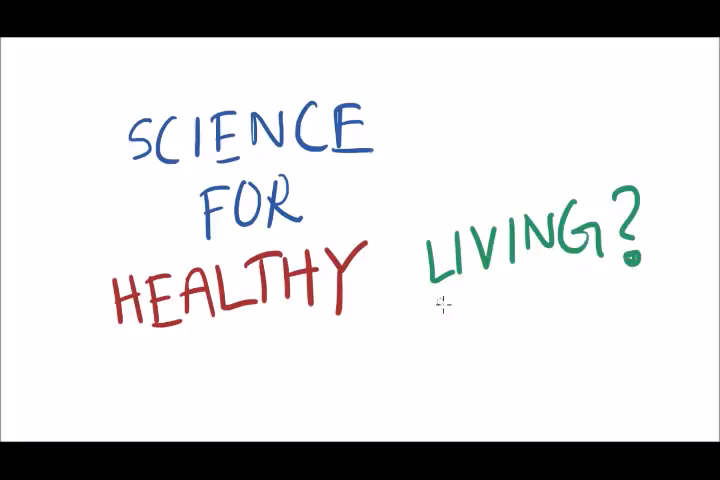
{"action": "mouse_move", "coordinate": [555, 323]}
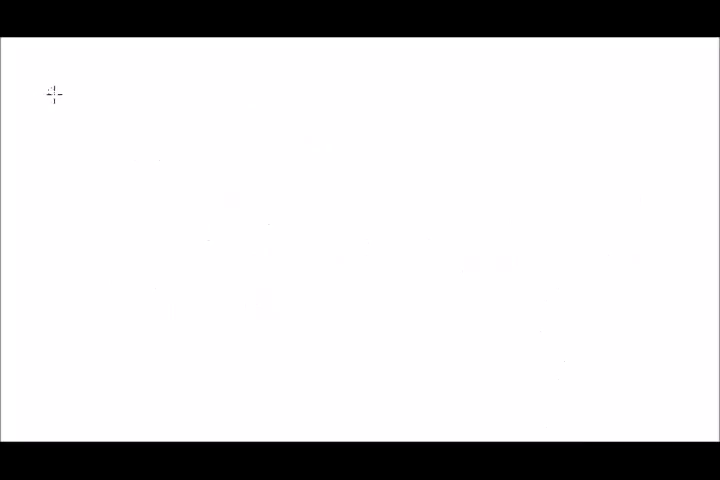
Write Physical, Mental, Social headings and draw a coloured pyramid labelled Carbs, Fruits Veg, Dairy, Meat
{"action": "type", "text": "Physical"}
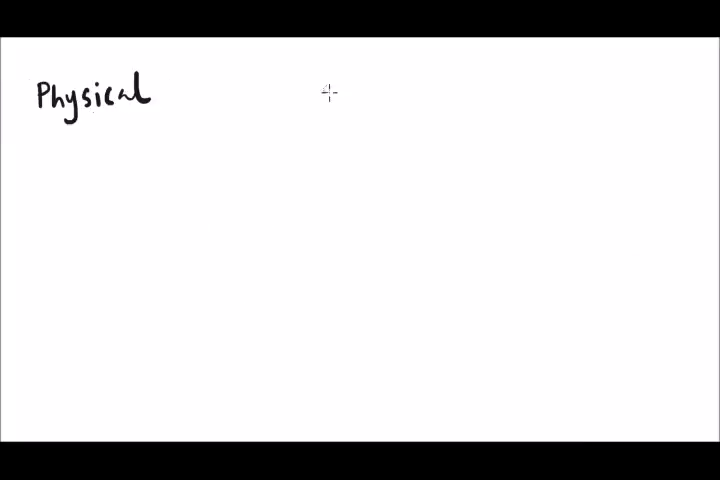
{"action": "mouse_move", "coordinate": [272, 132]}
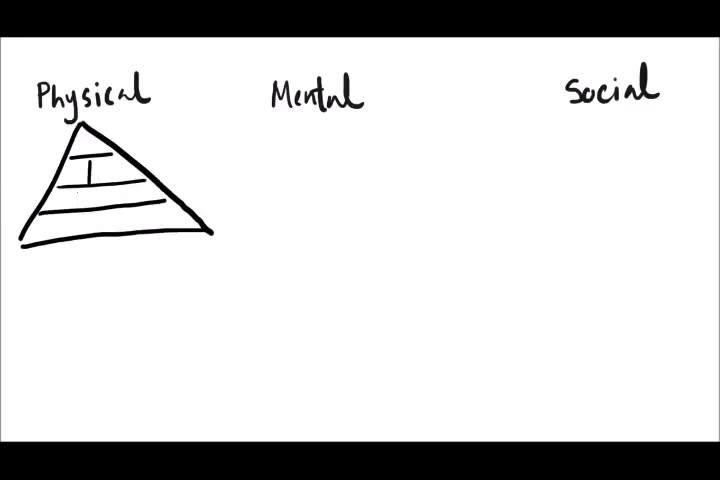
{"action": "left_click", "coordinate": [115, 230]}
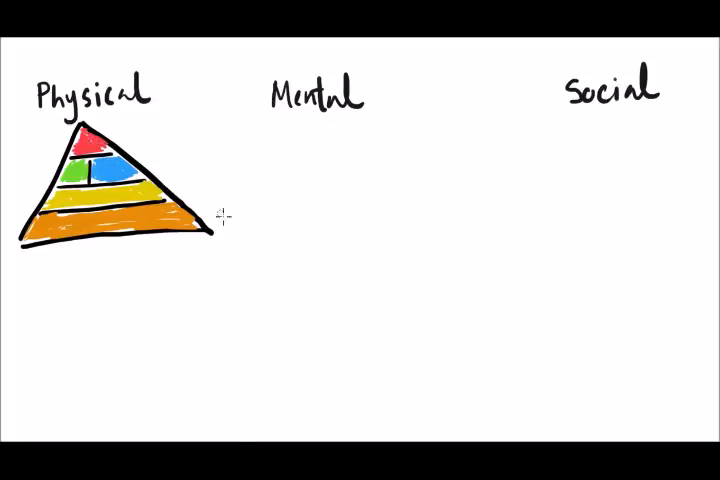
{"action": "mouse_move", "coordinate": [210, 145]}
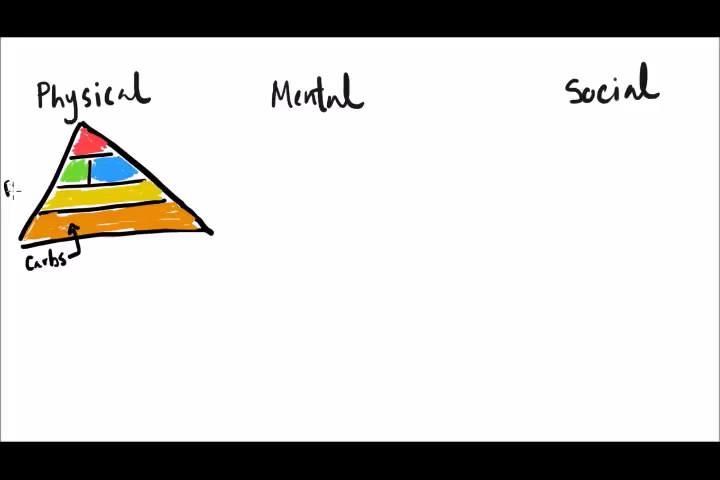
{"action": "type", "text": "Fruits veg"}
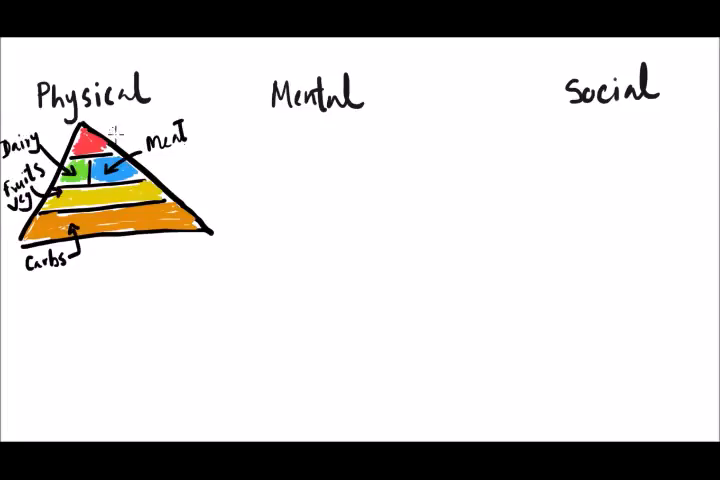
{"action": "type", "text": "Fat"}
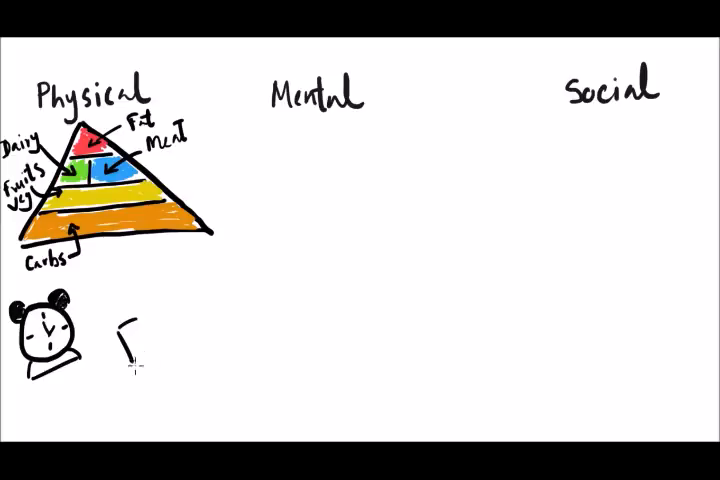
Label the red tip 'Fat' with an arrow, then draw an alarm clock and dumbbell below
{"action": "left_click_drag", "start_coordinate": [125, 330], "coordinate": [200, 310]}
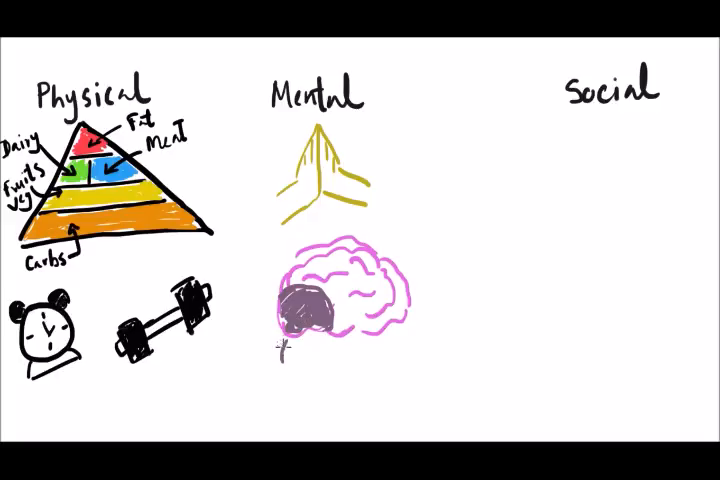
Draw gold praying hands and a pink brain with a dark grey shaded patch, labelled 'Grey Matter'
{"action": "type", "text": "Grey Matter"}
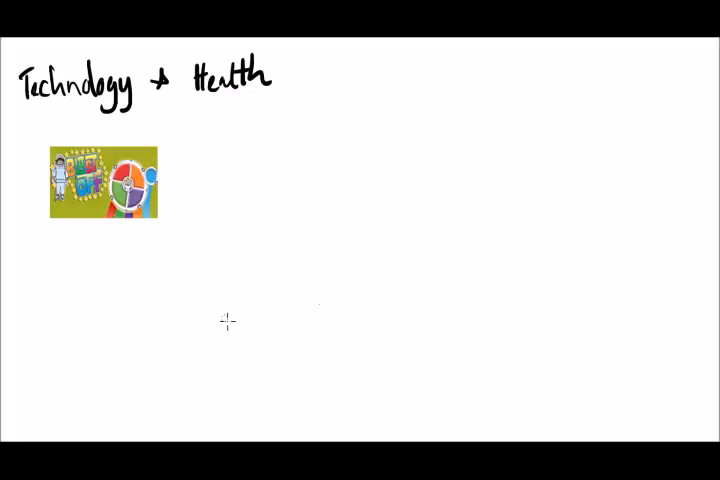
{"action": "mouse_move", "coordinate": [296, 234]}
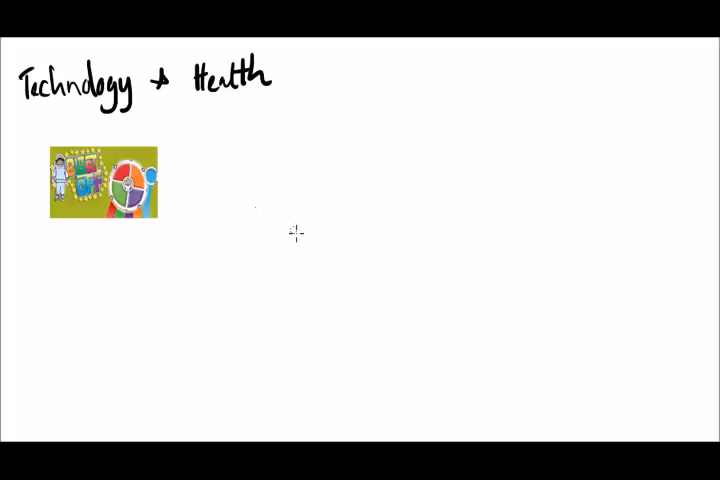